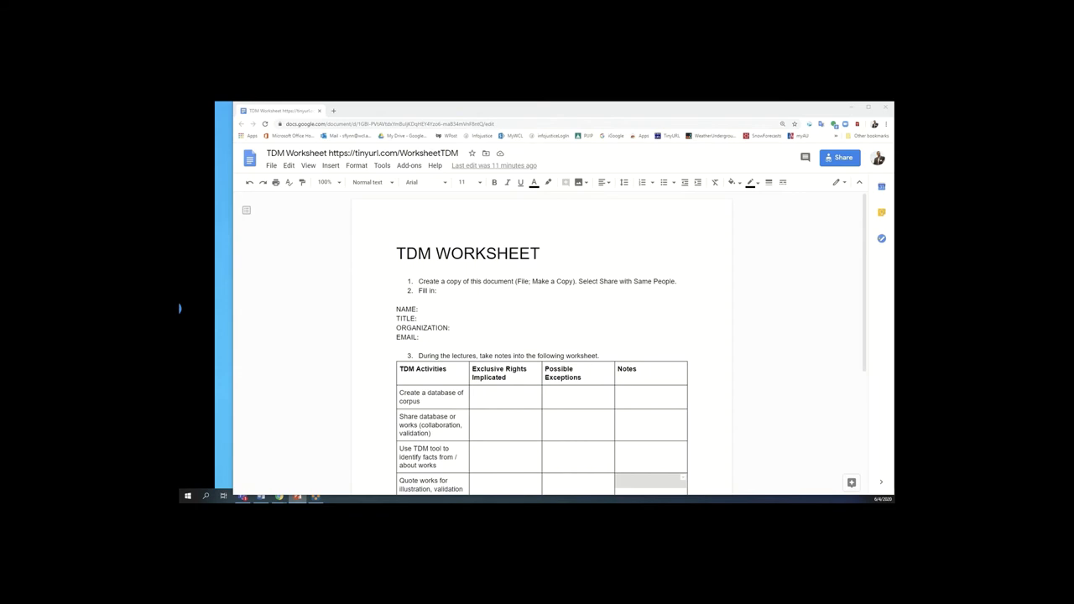
mouse_move(463, 154)
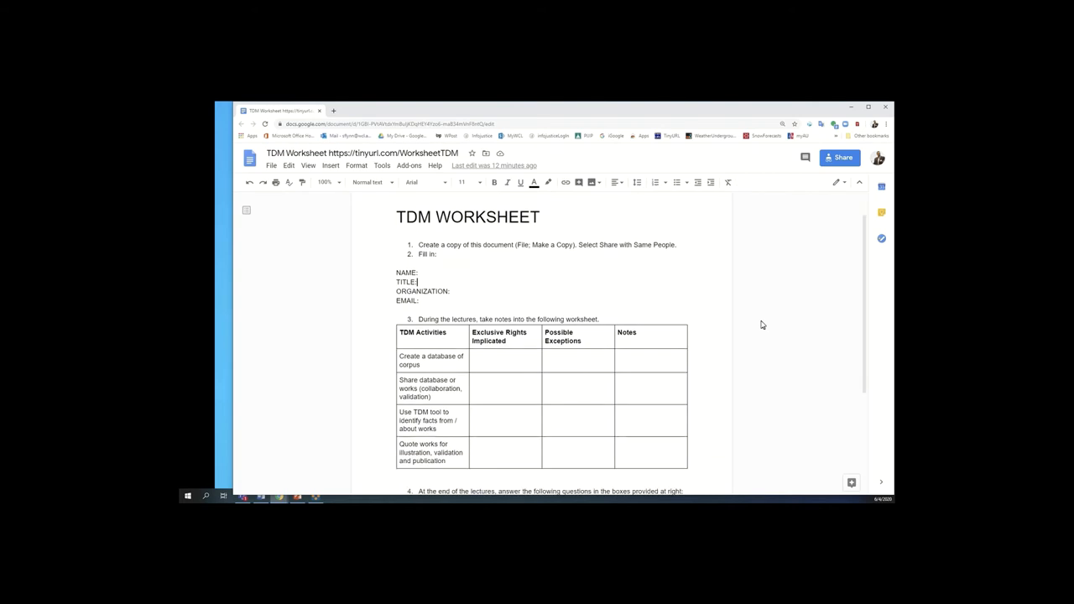
Review the original worksheet's sharing settings and close them unchanged.
scroll(up, 3)
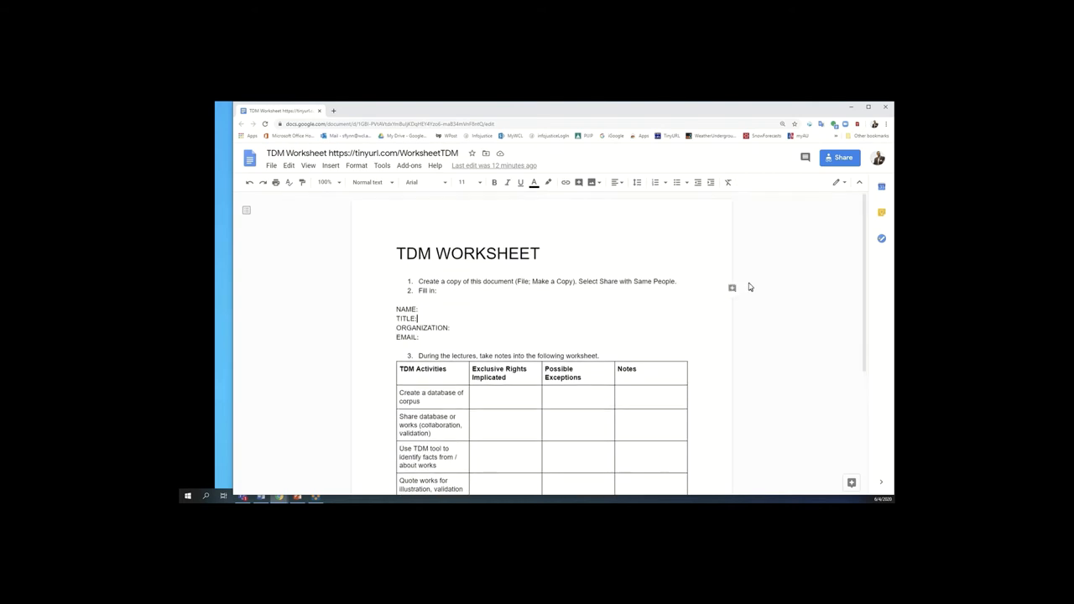
mouse_move(759, 148)
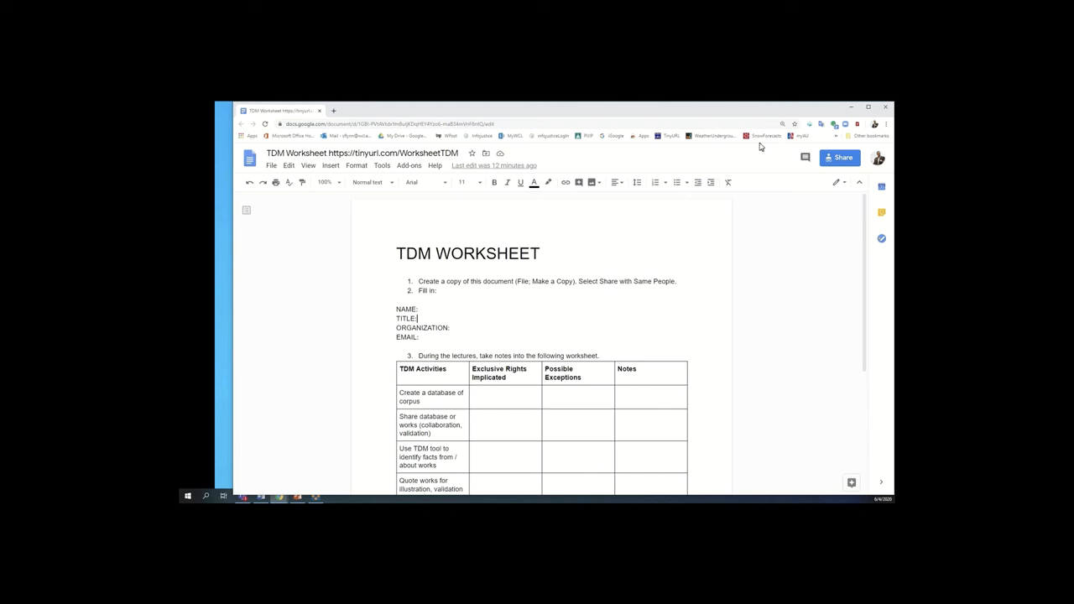
mouse_move(839, 158)
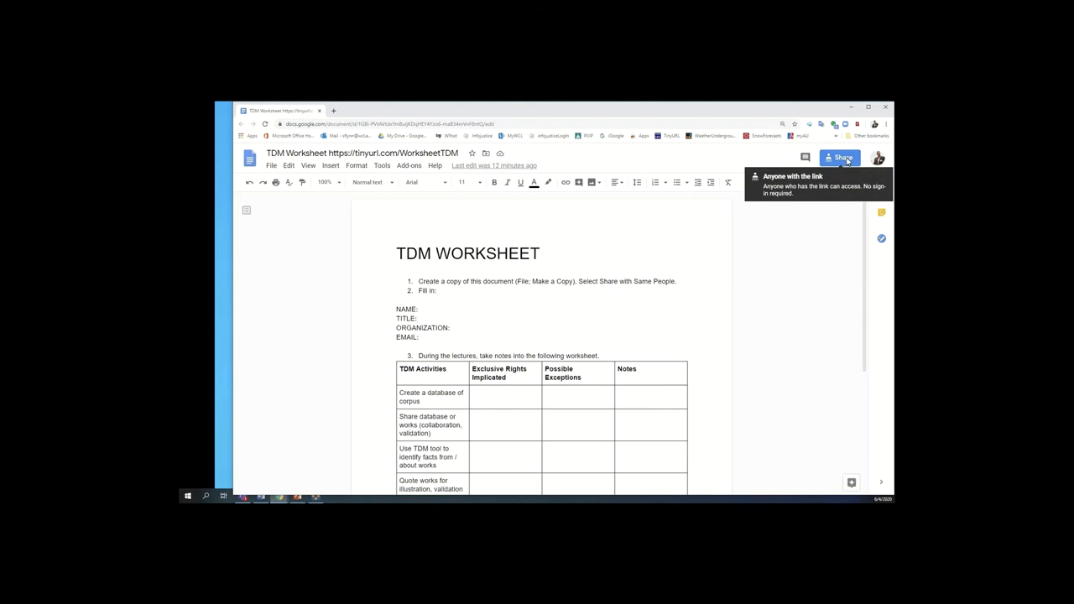
click(840, 158)
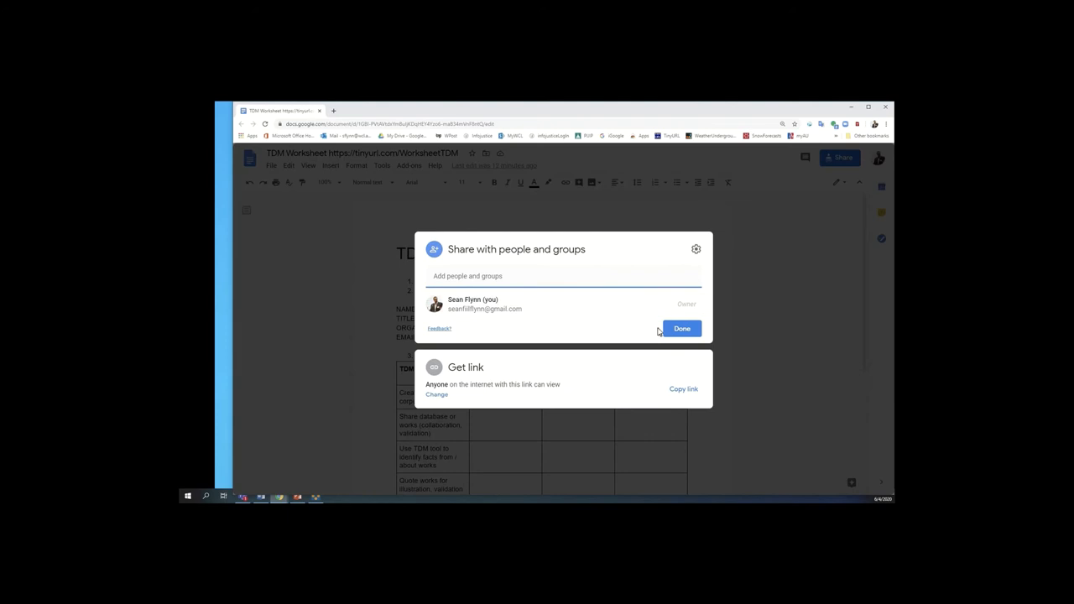
mouse_move(683, 389)
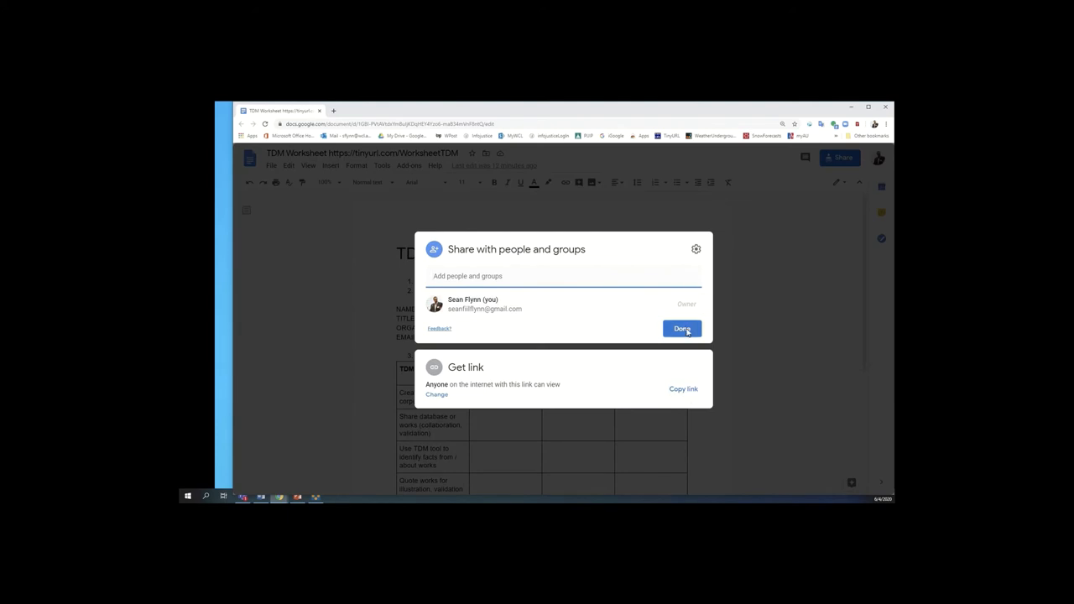
click(681, 328)
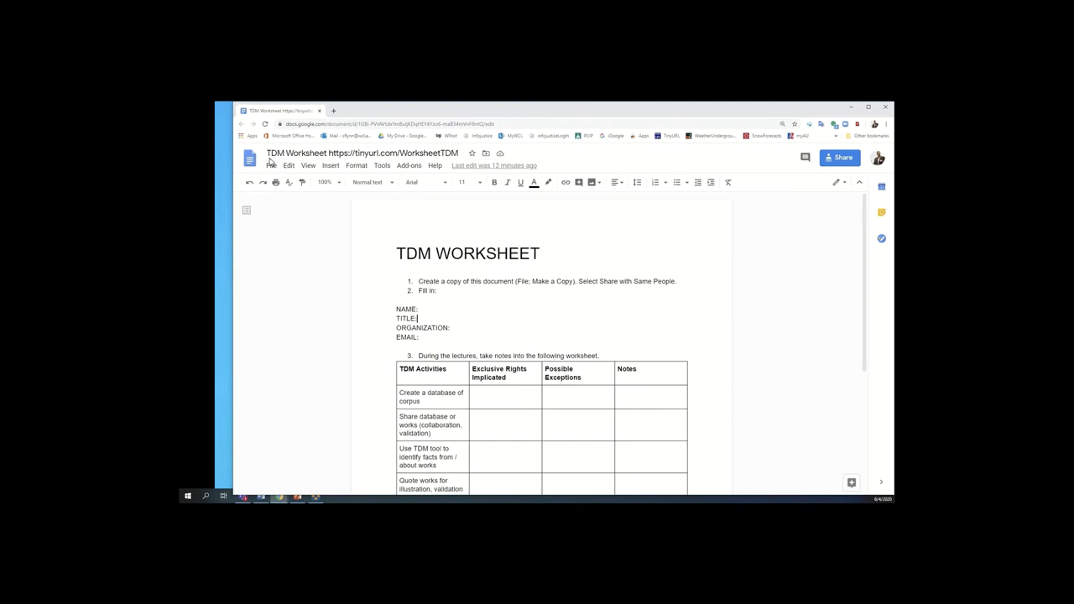
Make a copy of the worksheet with 'Share it with the same people' ticked.
click(272, 166)
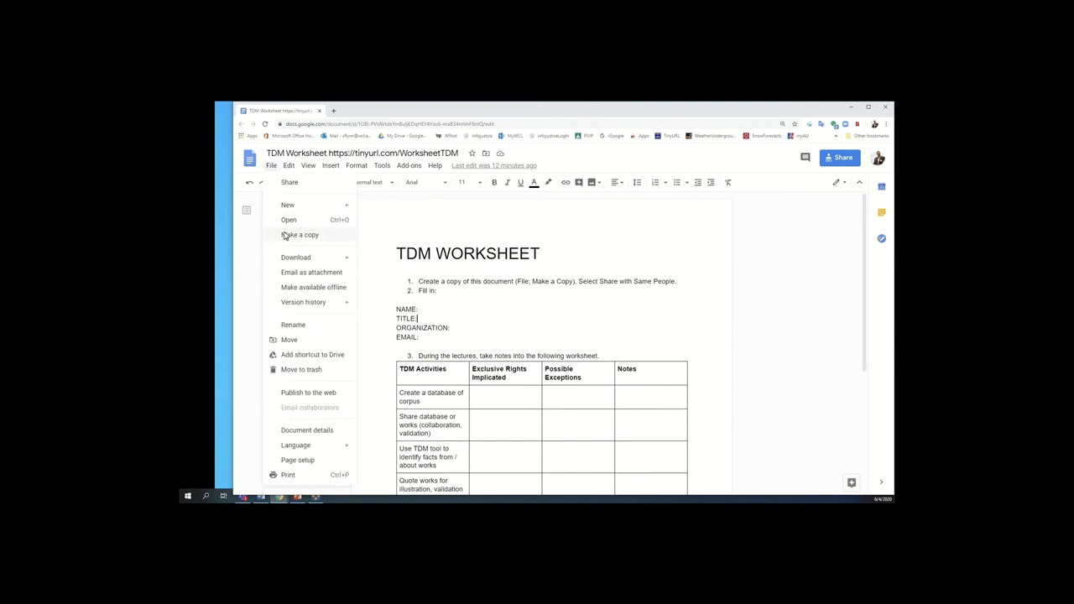
click(298, 235)
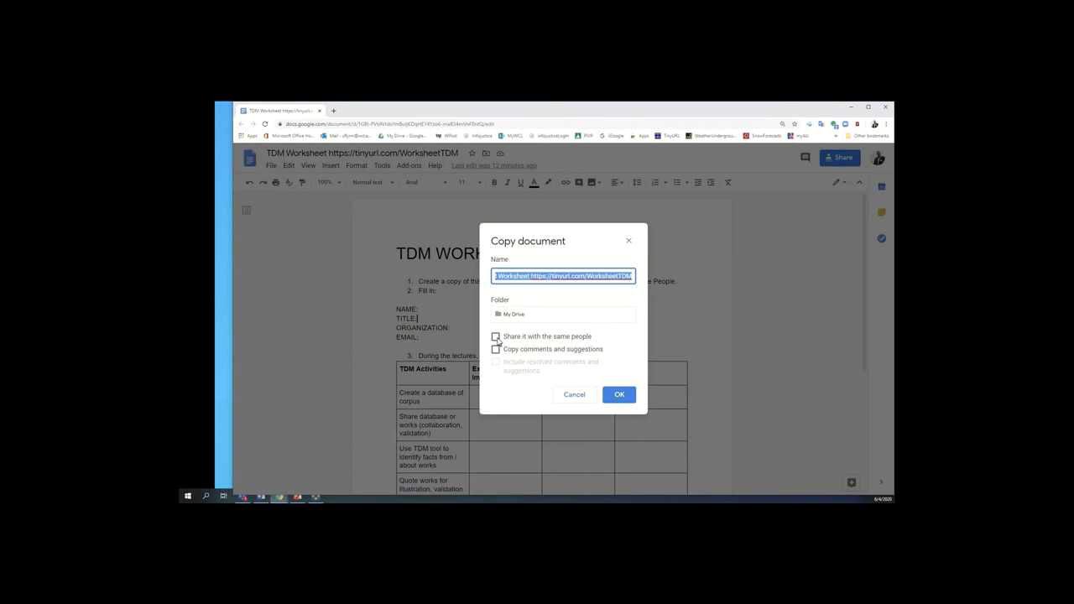
click(495, 336)
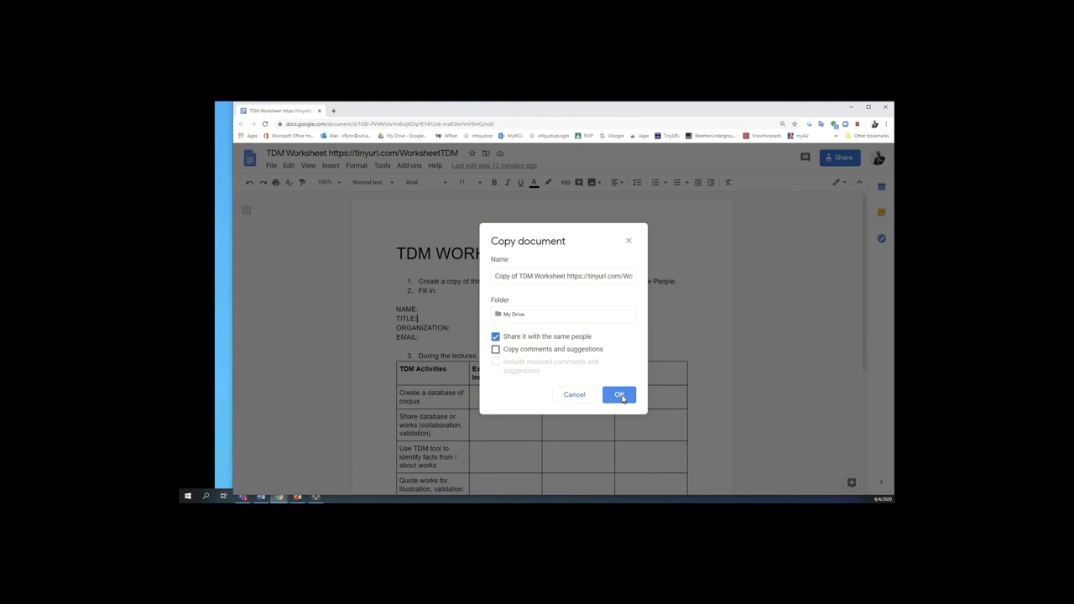
click(620, 395)
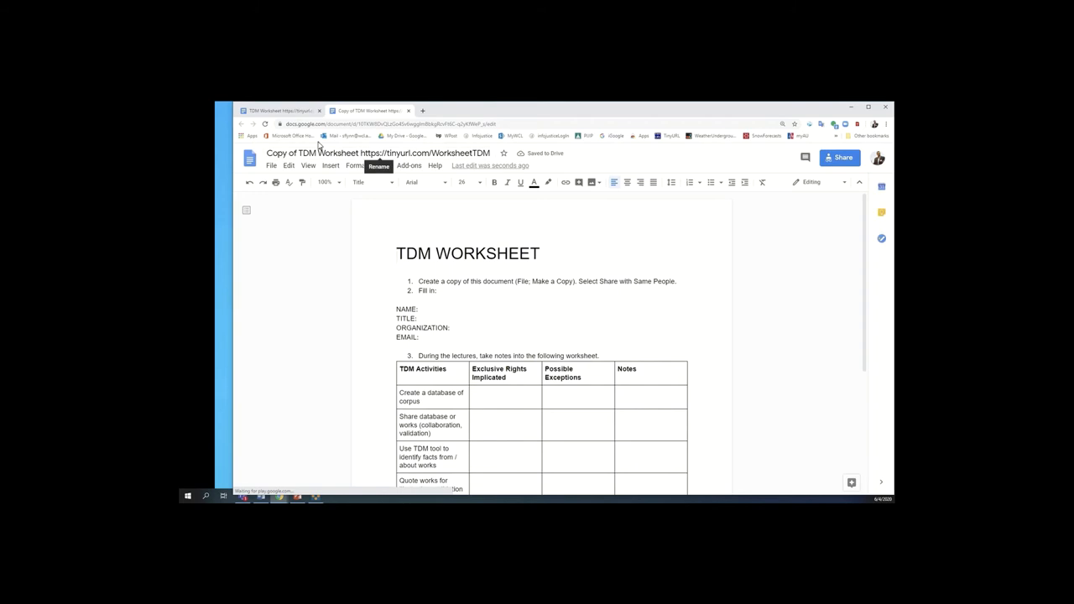
Rename the copy to "Sean's Copy of TDM Worksheet".
click(378, 153)
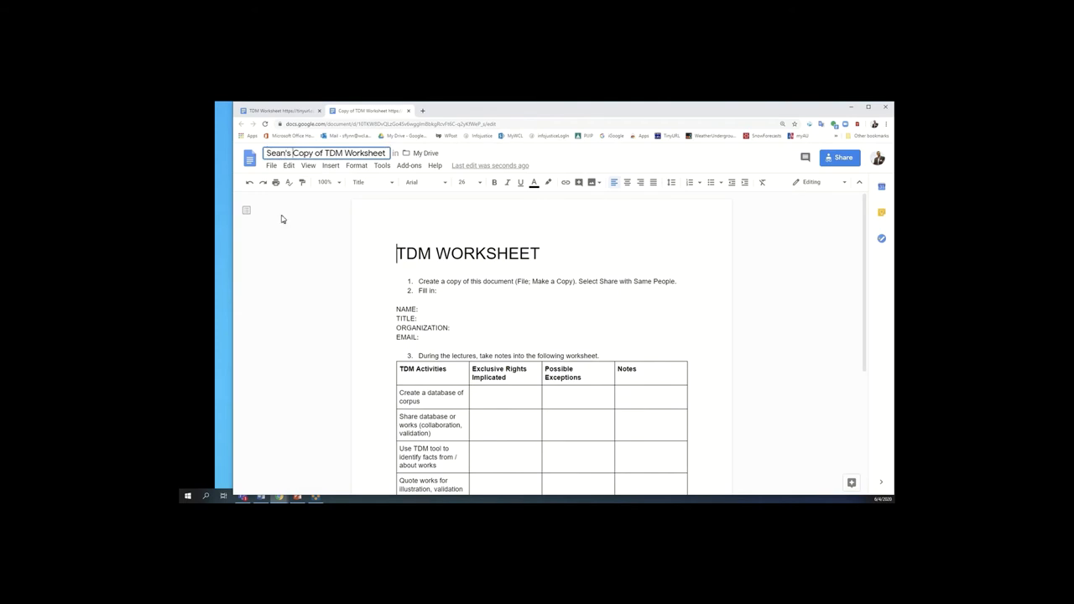
click(430, 292)
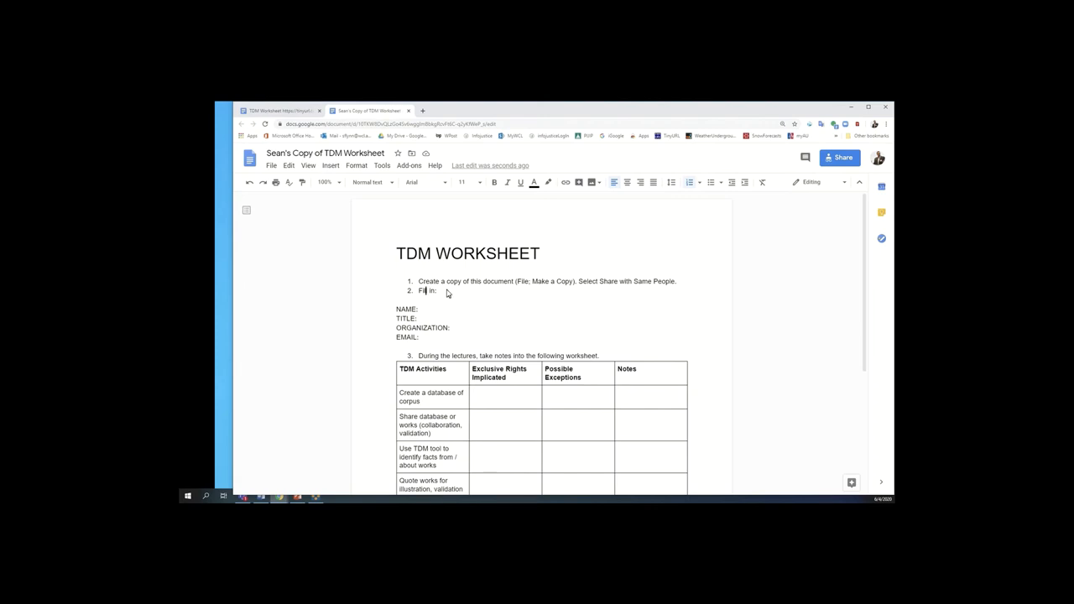
mouse_move(437, 293)
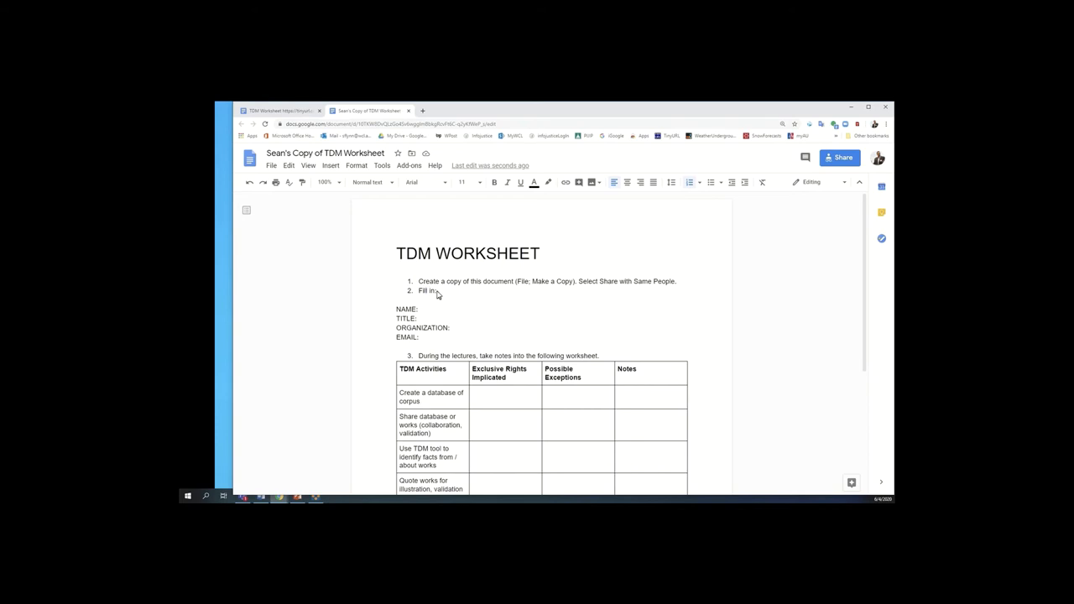
scroll(down, 3)
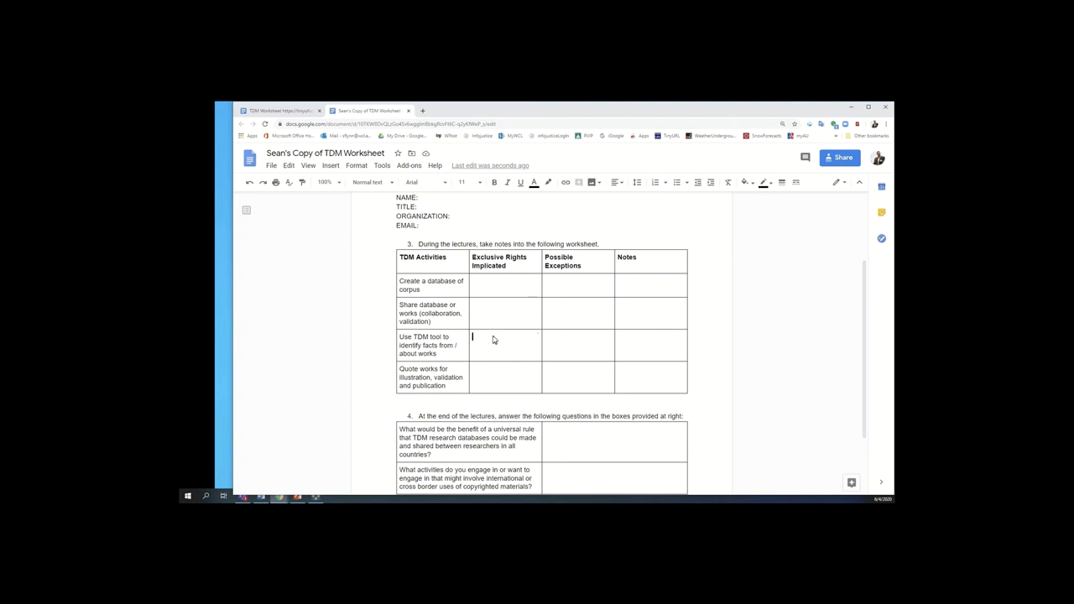
click(503, 285)
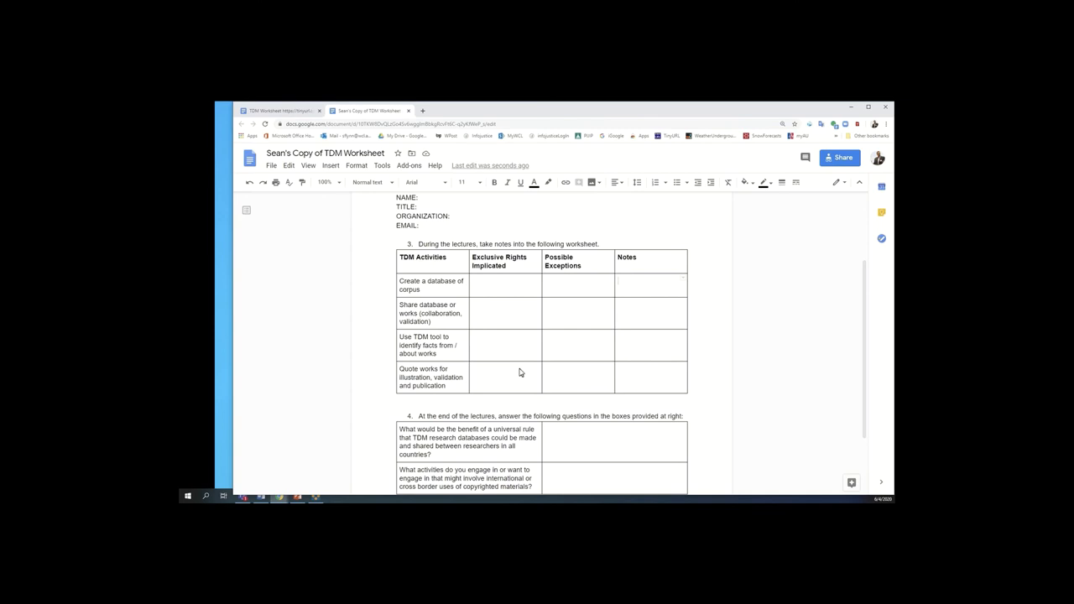
scroll(down, 3)
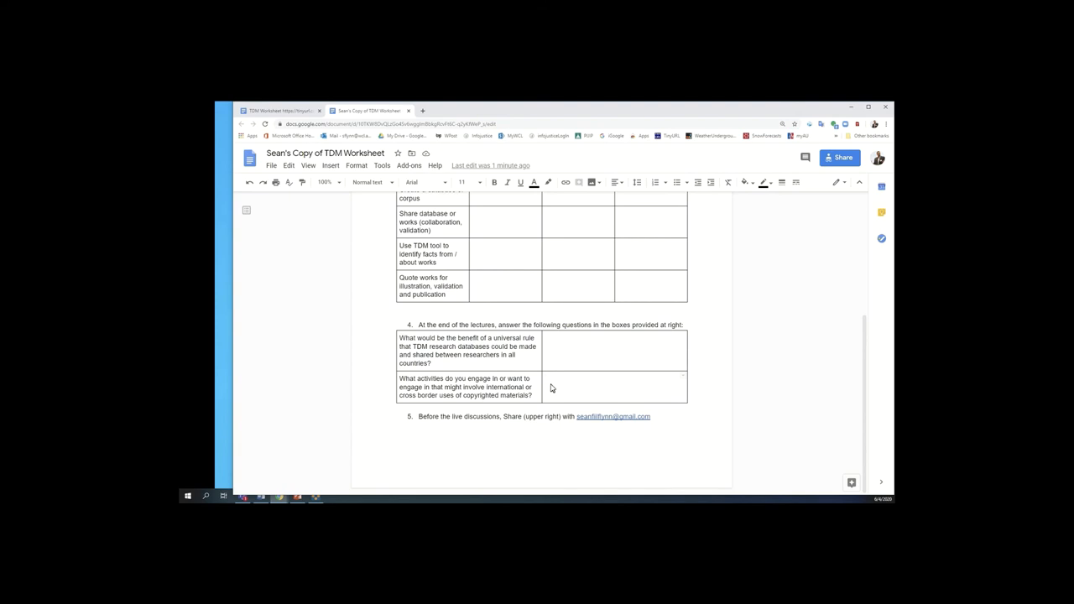
Follow the step-5 email link and bring up the copy's Share dialog.
click(587, 386)
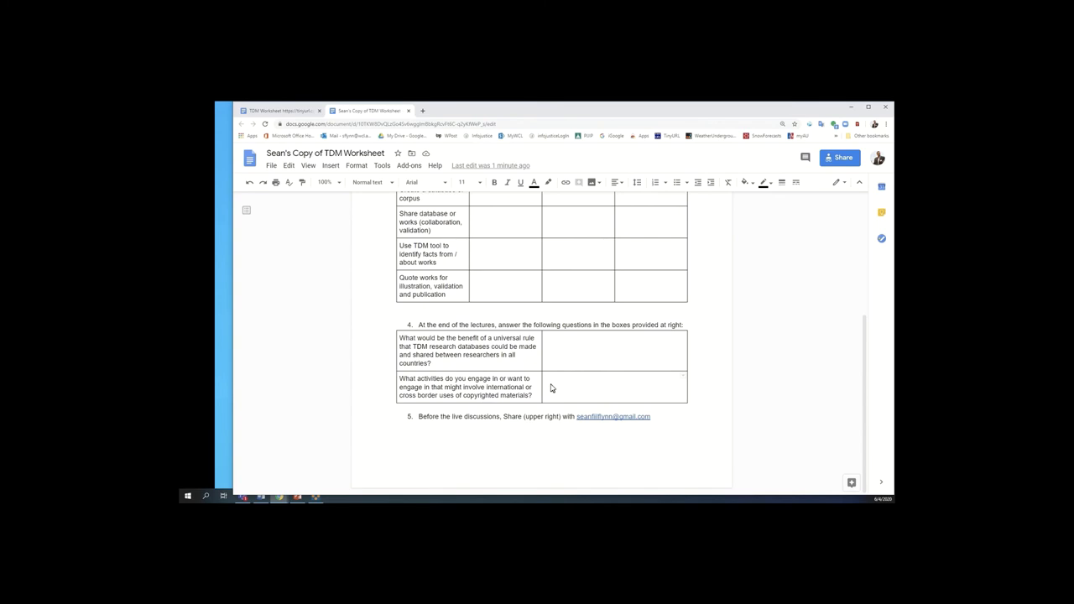
mouse_move(480, 422)
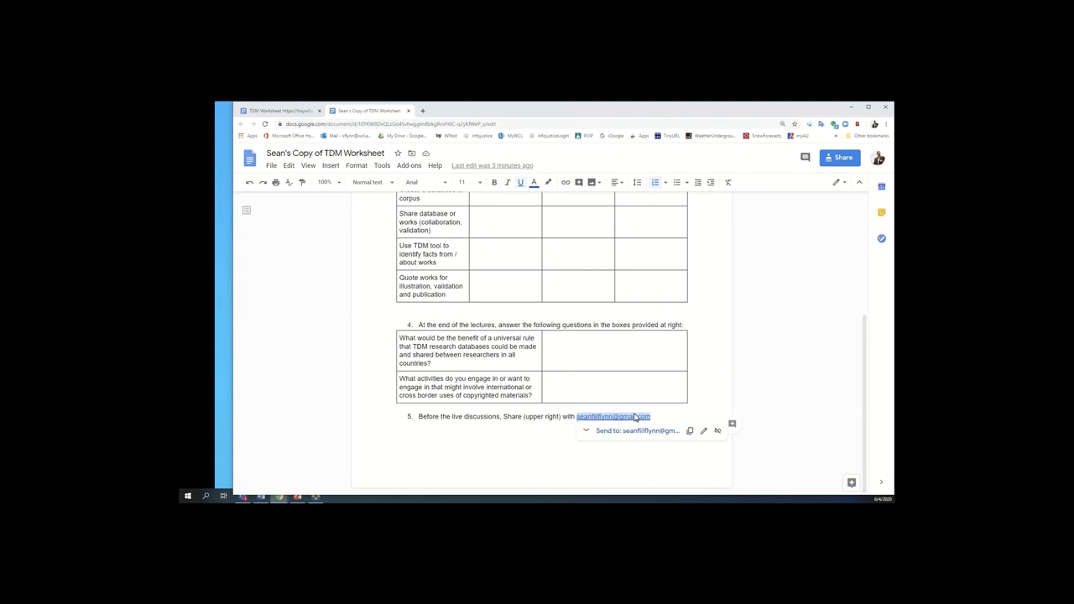
mouse_move(611, 428)
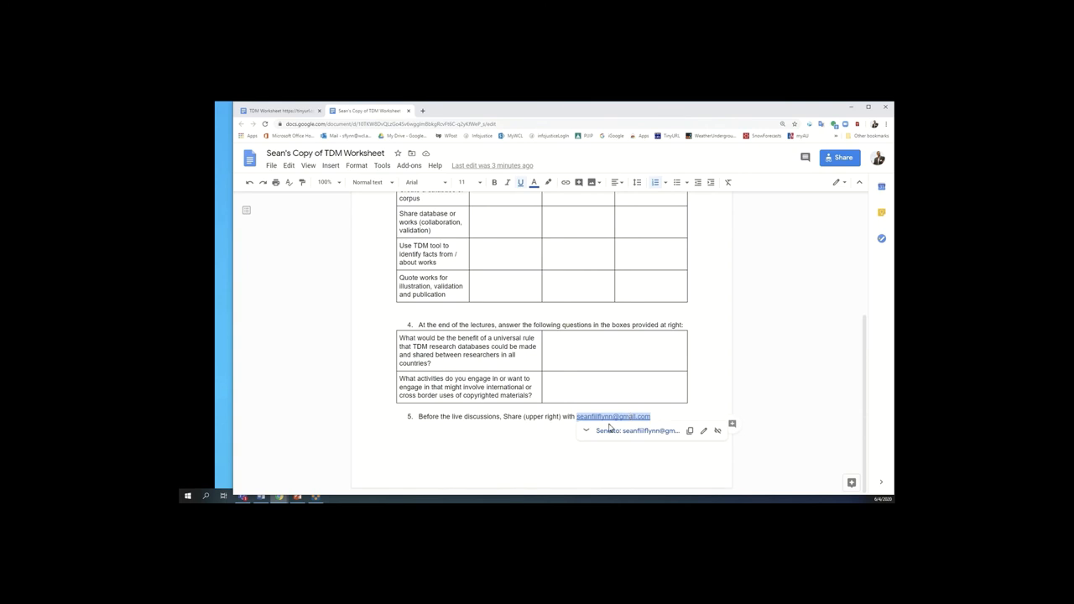
click(839, 158)
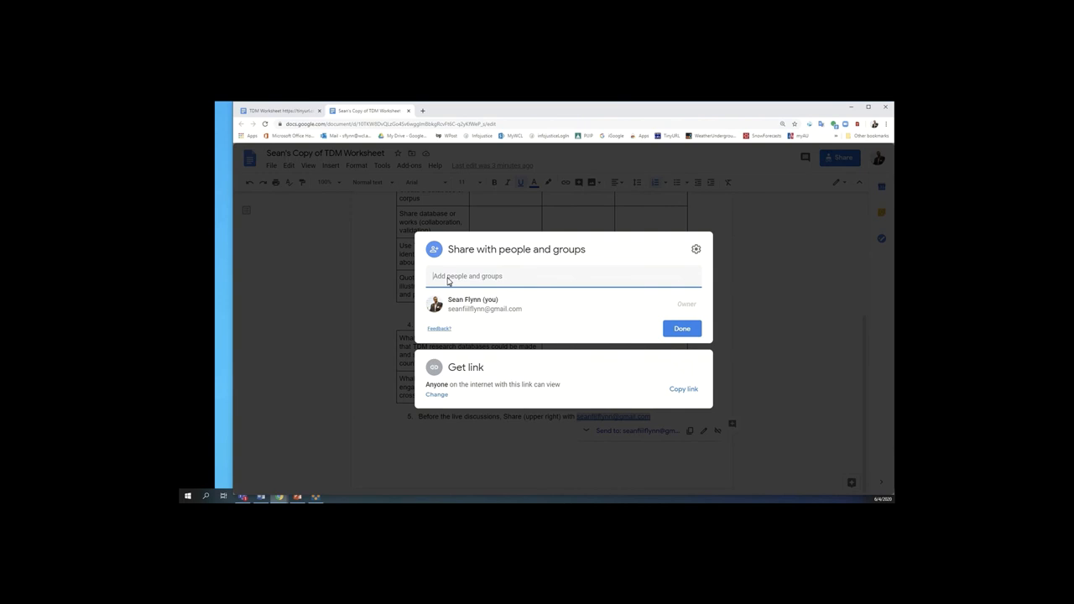
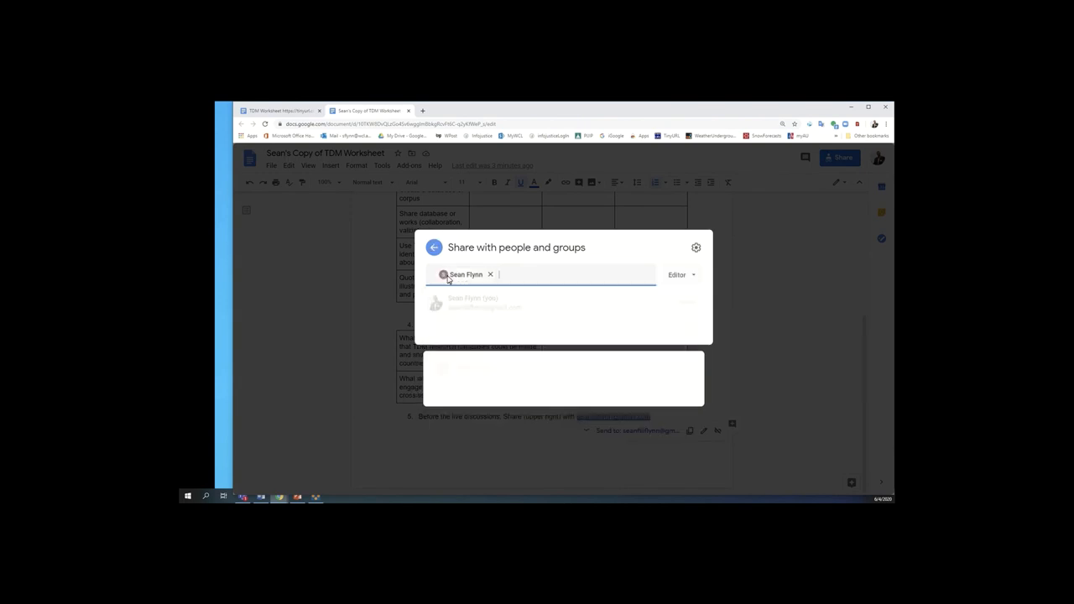
click(473, 302)
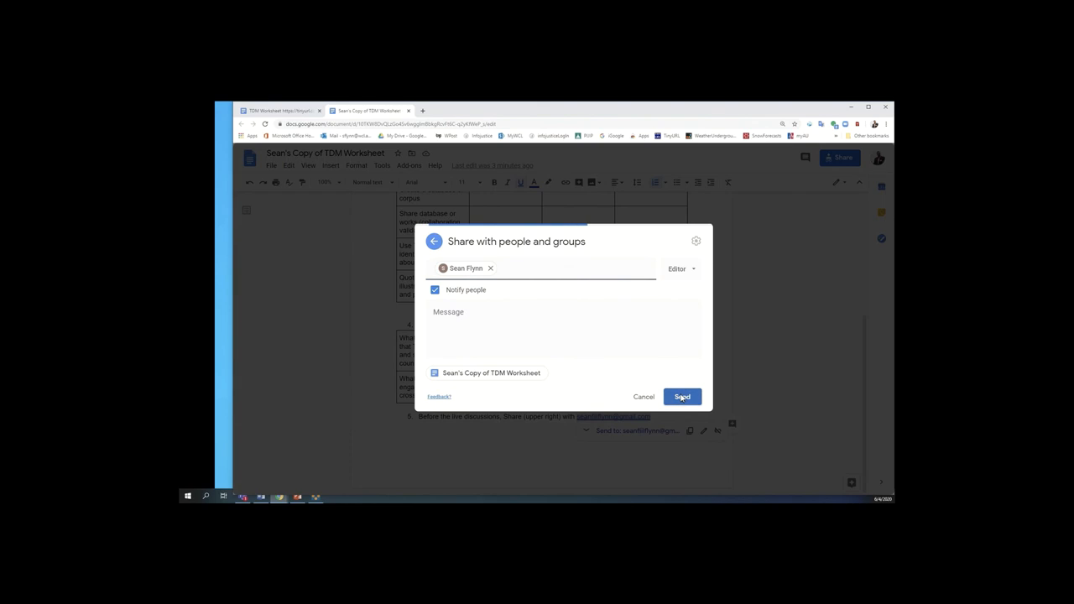
click(682, 396)
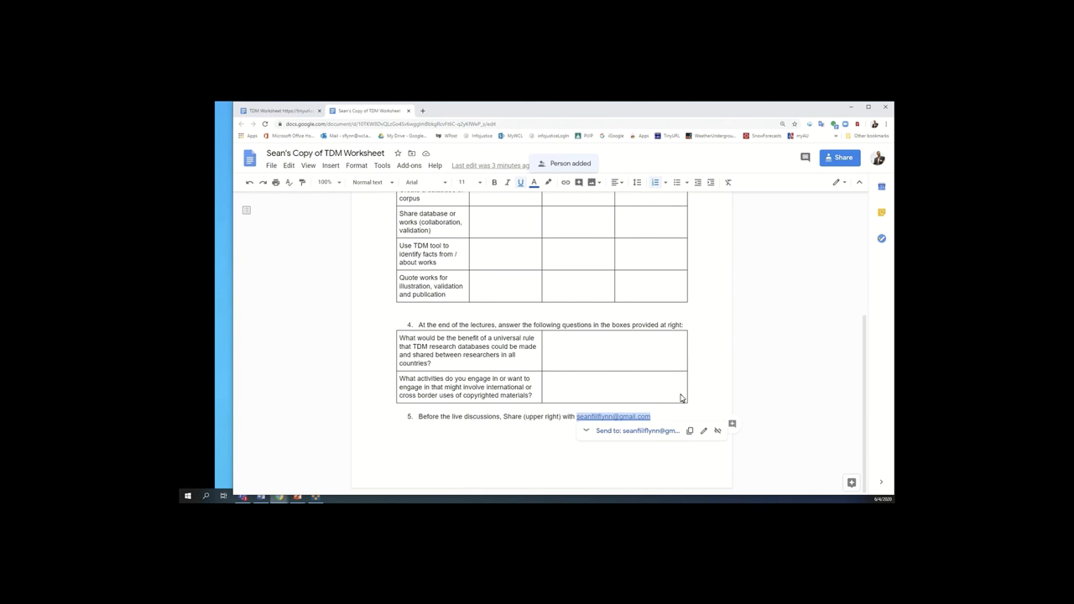
scroll(up, 3)
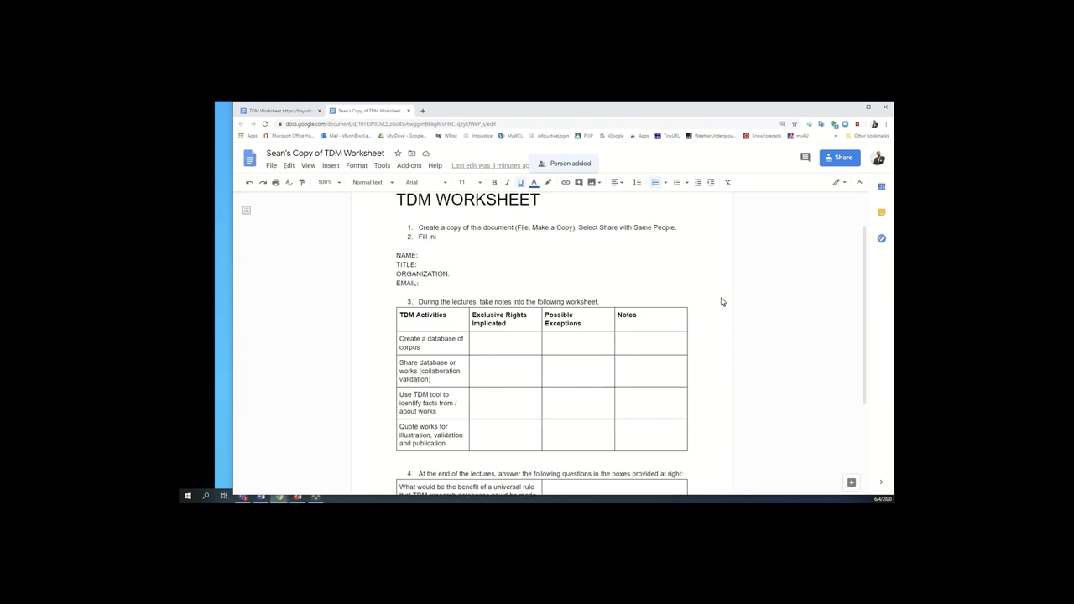
scroll(up, 3)
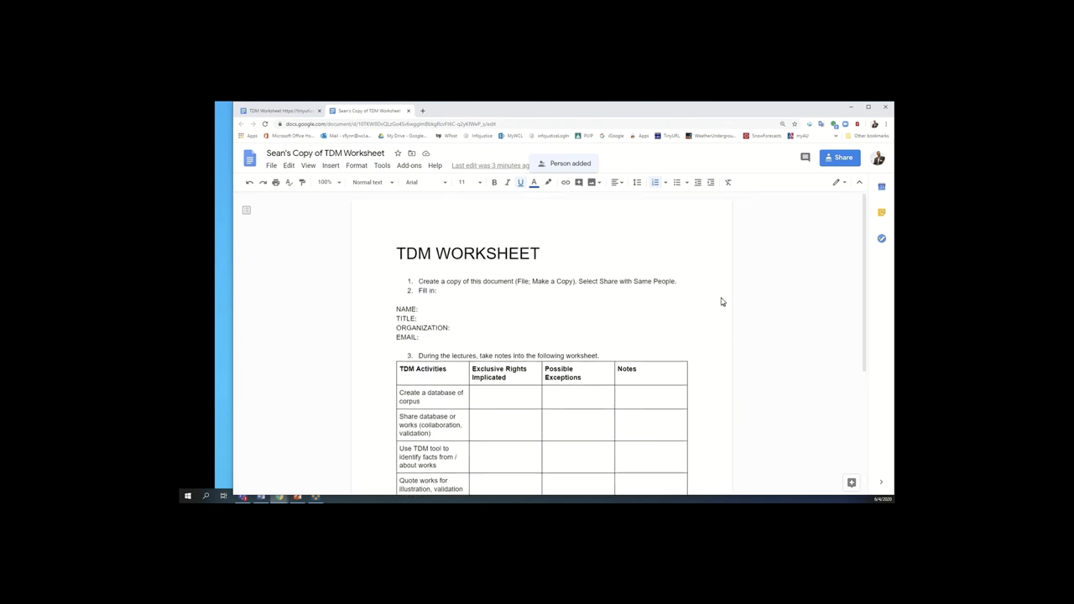